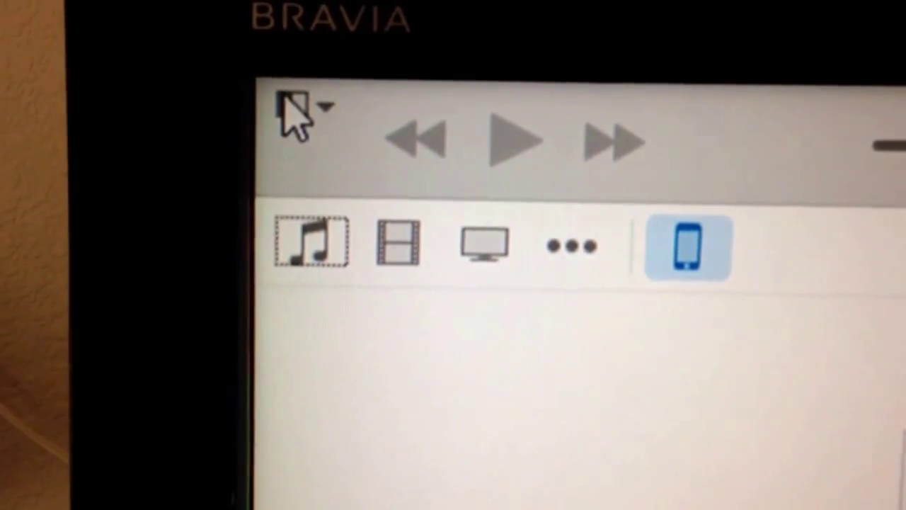
Step: Show the iTunes main menu with library, add-file, MiniPlayer and Preferences commands
{"action": "left_click", "coordinate": [300, 106]}
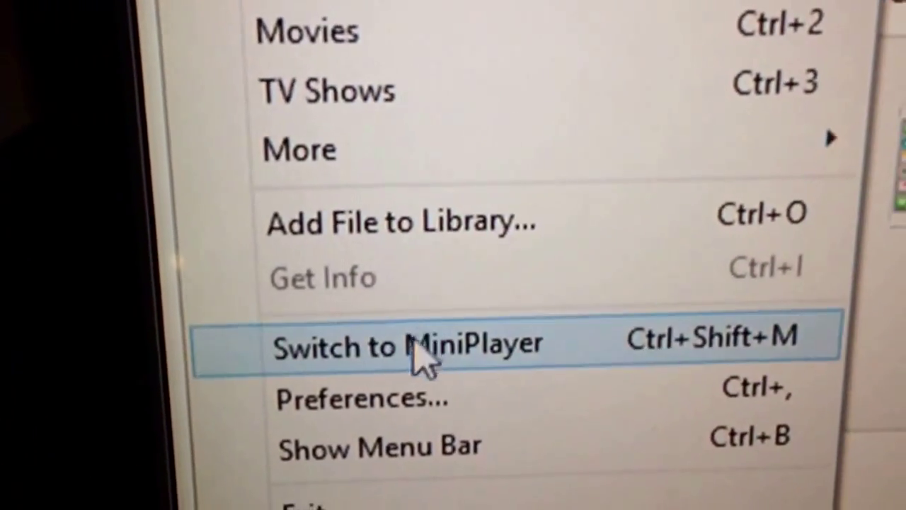